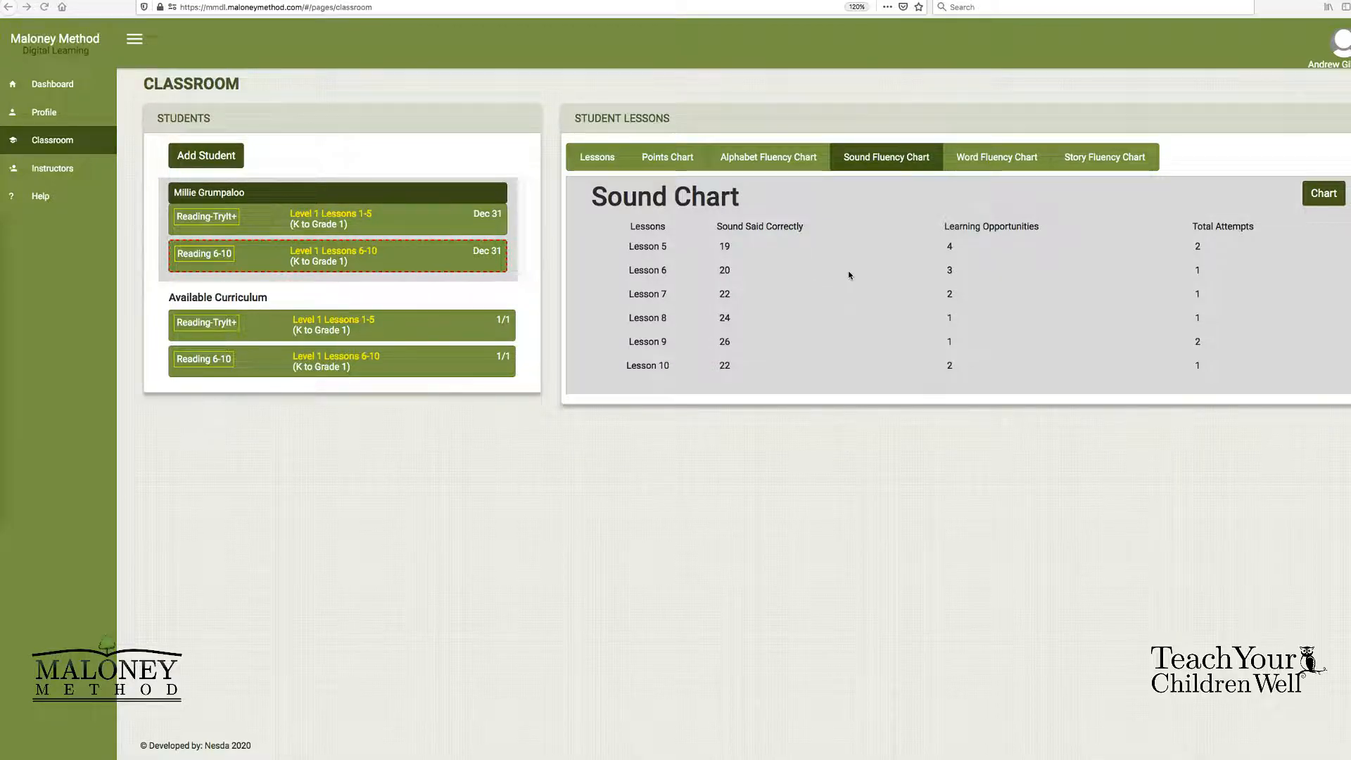
# Submit Lesson 5's Sound Fluency Check 1 with 19 correct and 4 learning opportunities.
pyautogui.click(1323, 193)
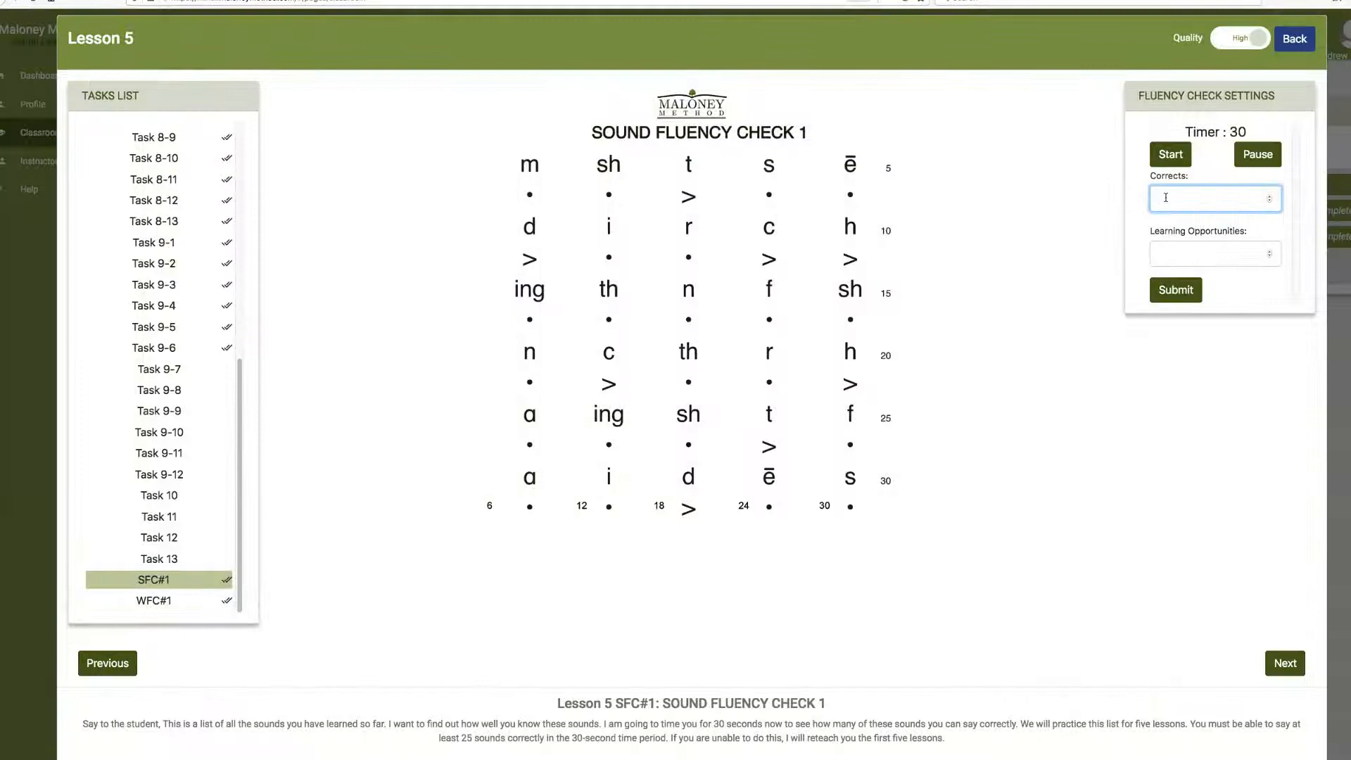
pyautogui.write('19')
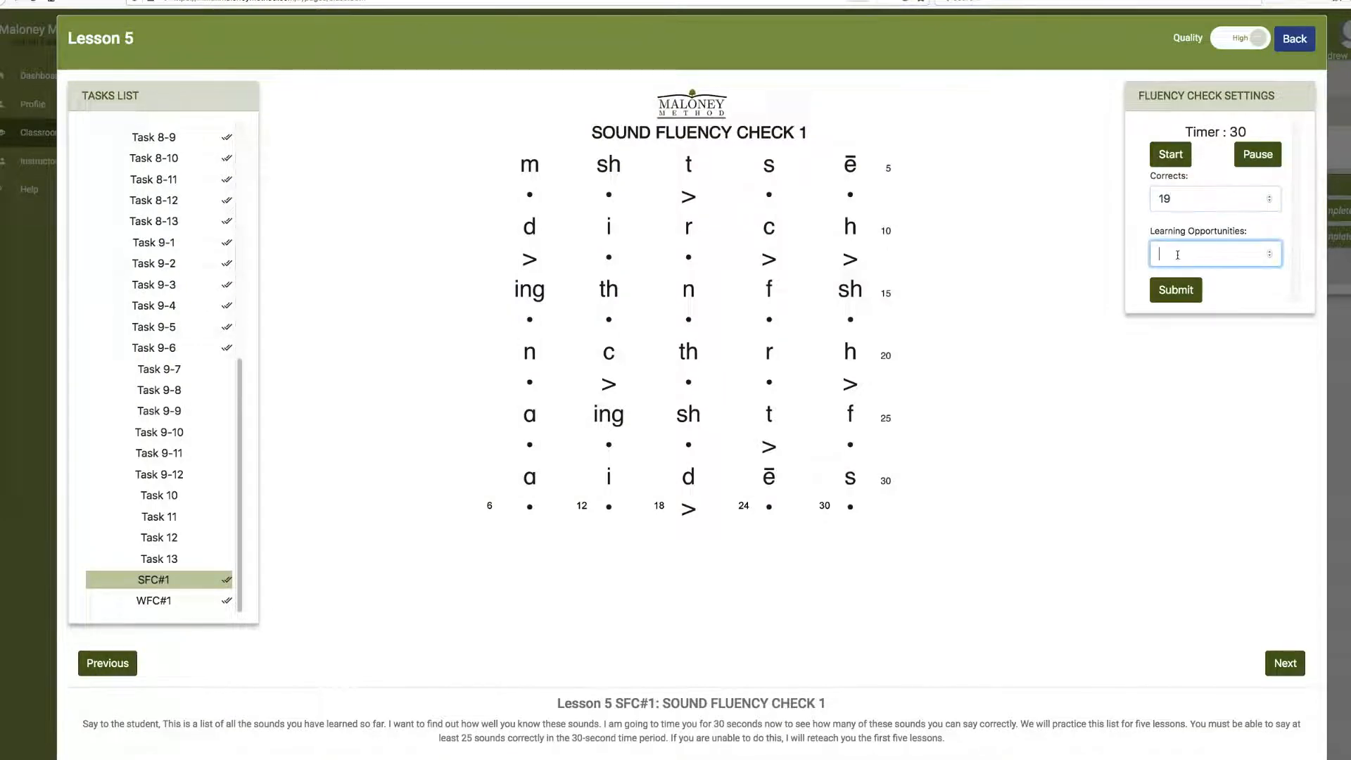
pyautogui.write('4')
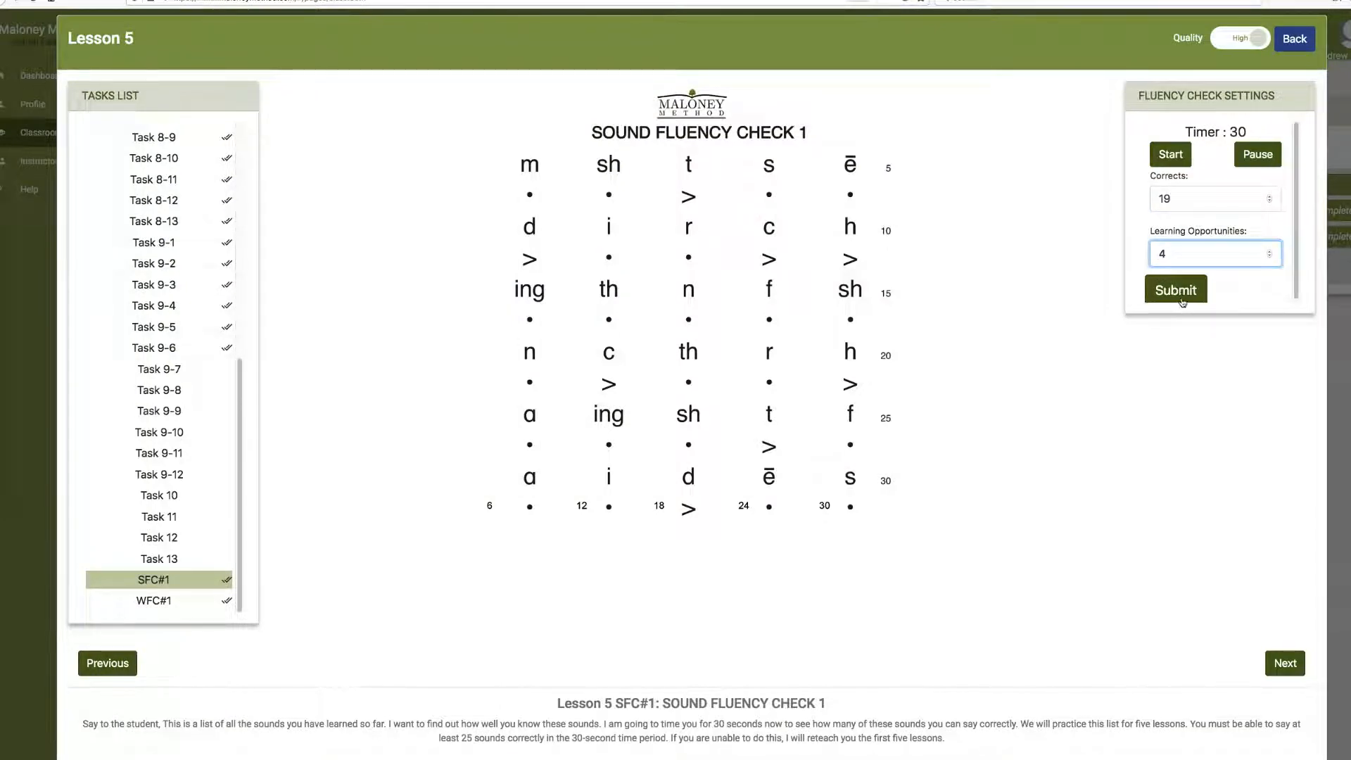
pyautogui.click(1174, 288)
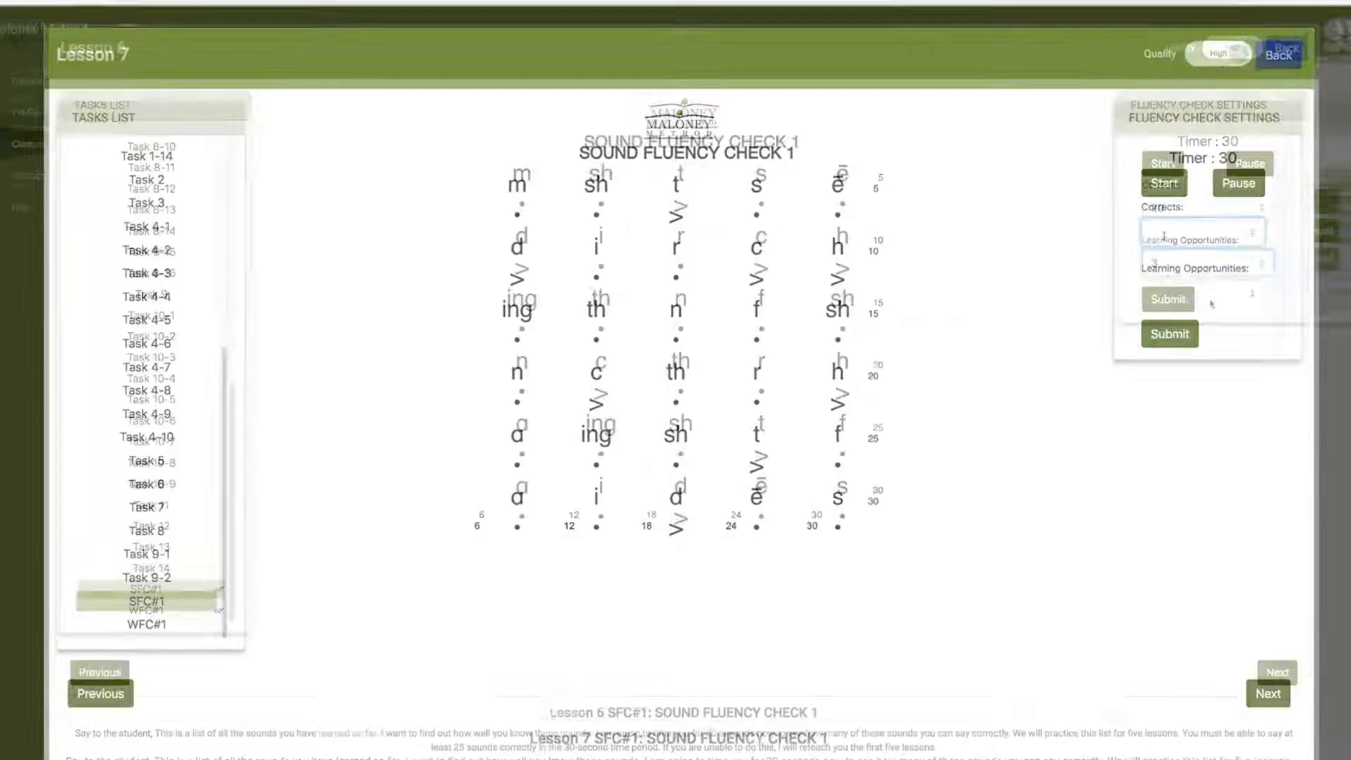
# Submit Lesson 7's Sound Fluency Check 1 with 22 correct and 2 learning opportunities.
pyautogui.write('22')
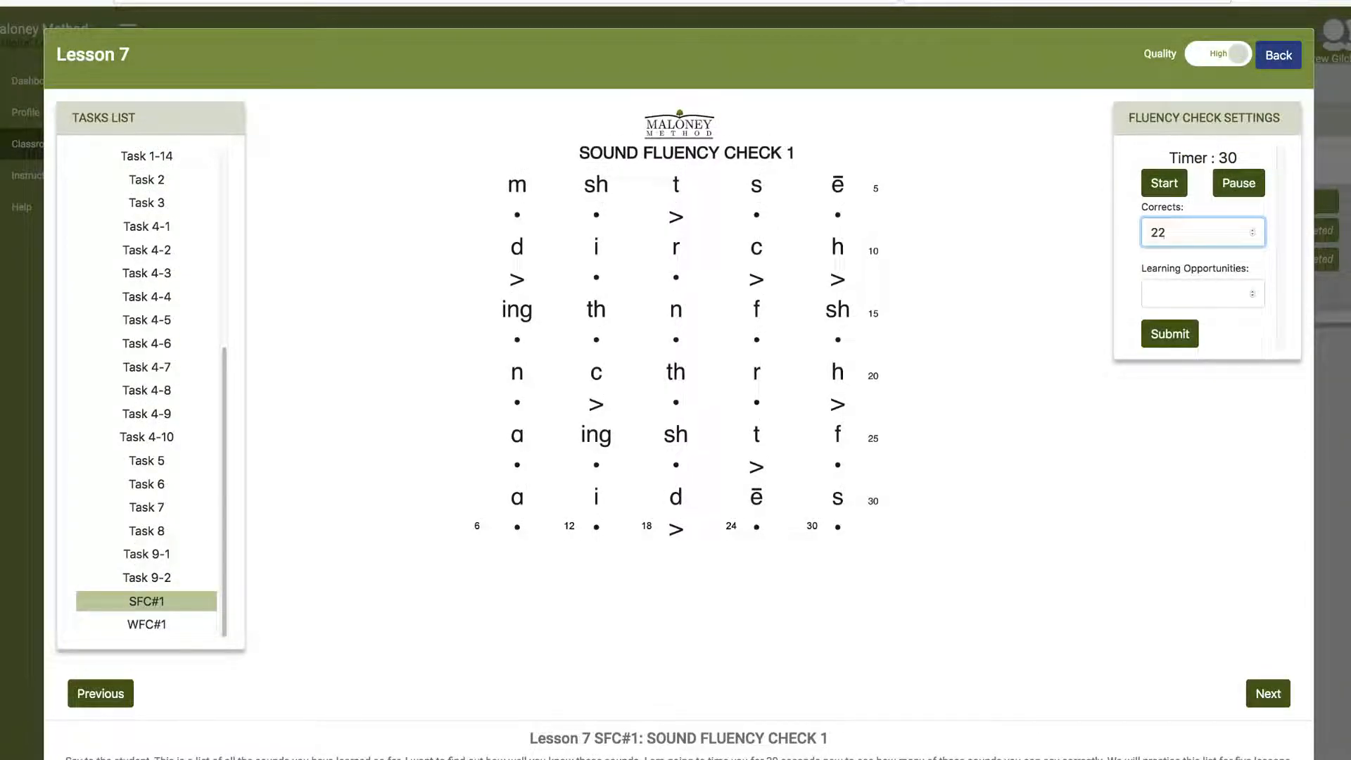
pyautogui.write('2')
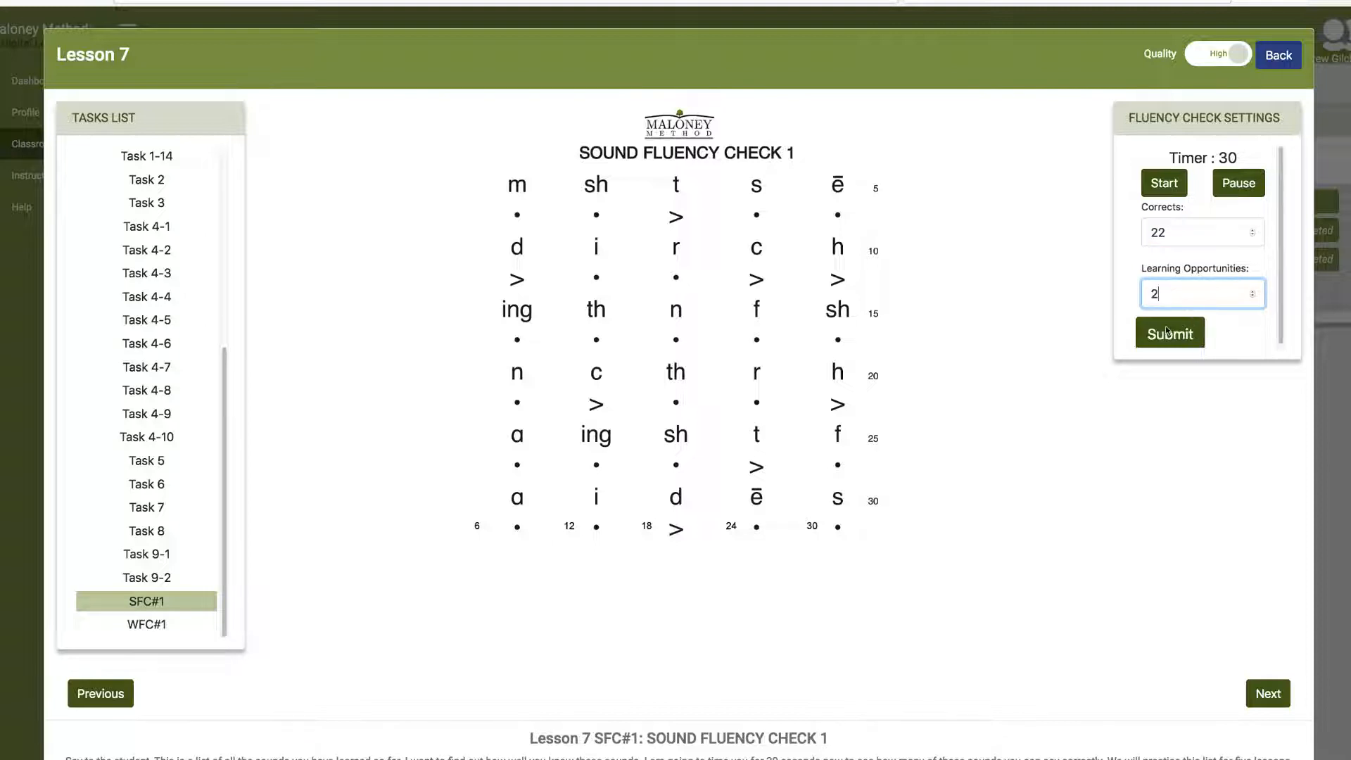
pyautogui.click(1266, 694)
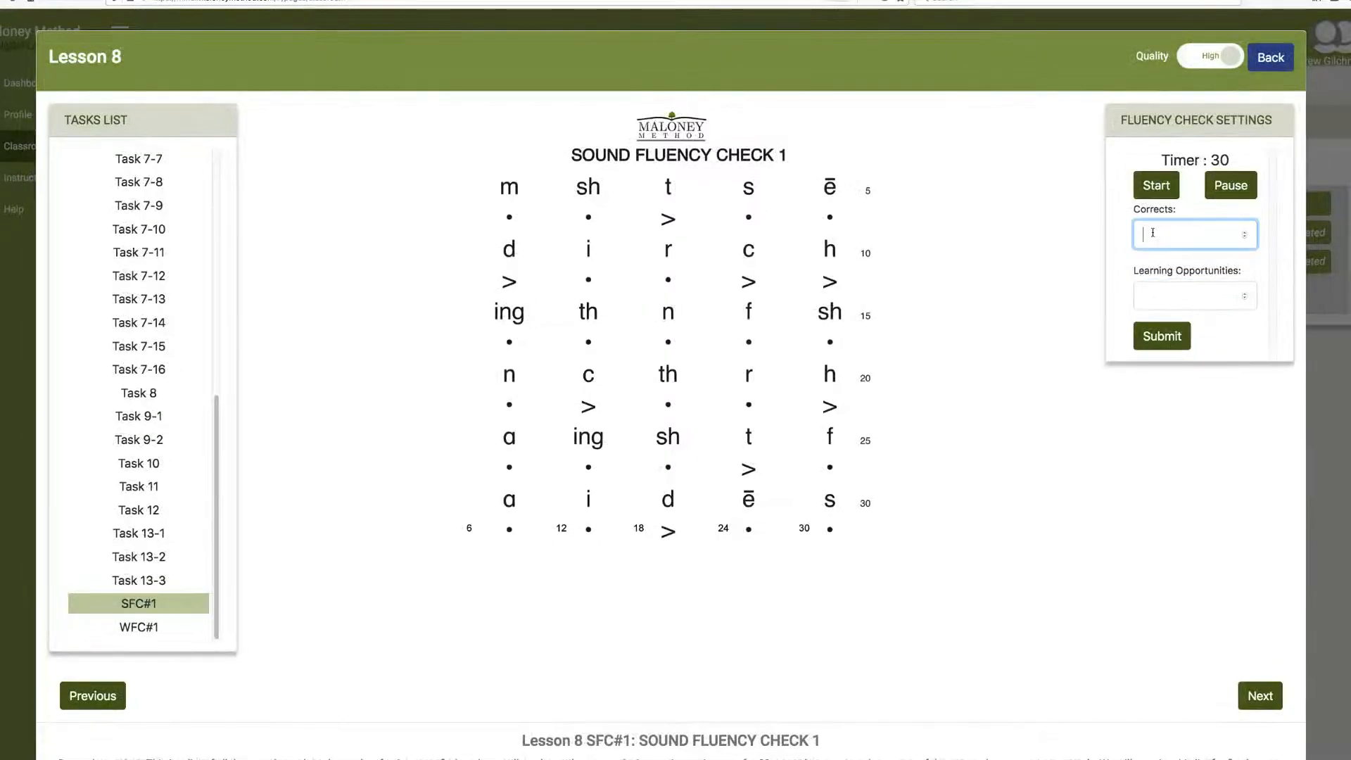
# Submit Sound Fluency Check 1 scores of 1 for Lessons 8 and 9.
pyautogui.write('1')
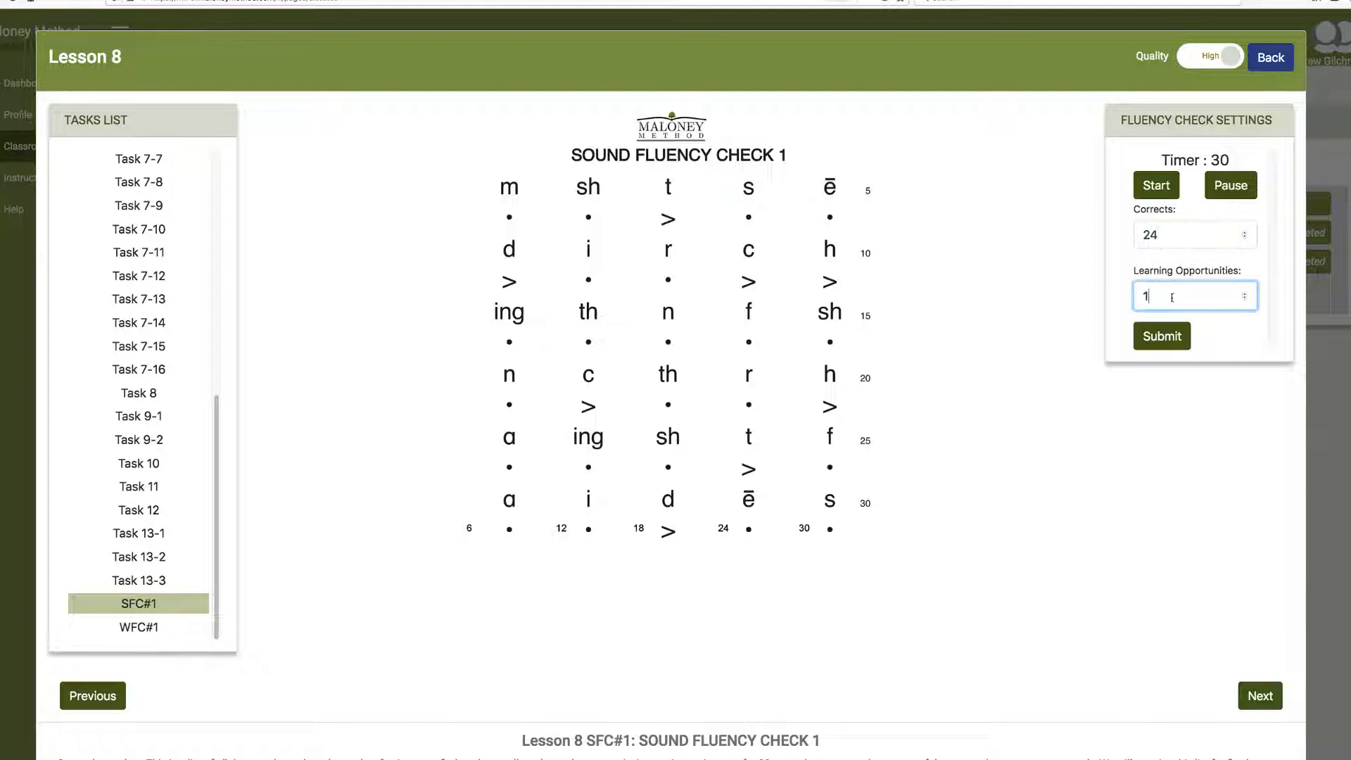
pyautogui.click(1161, 335)
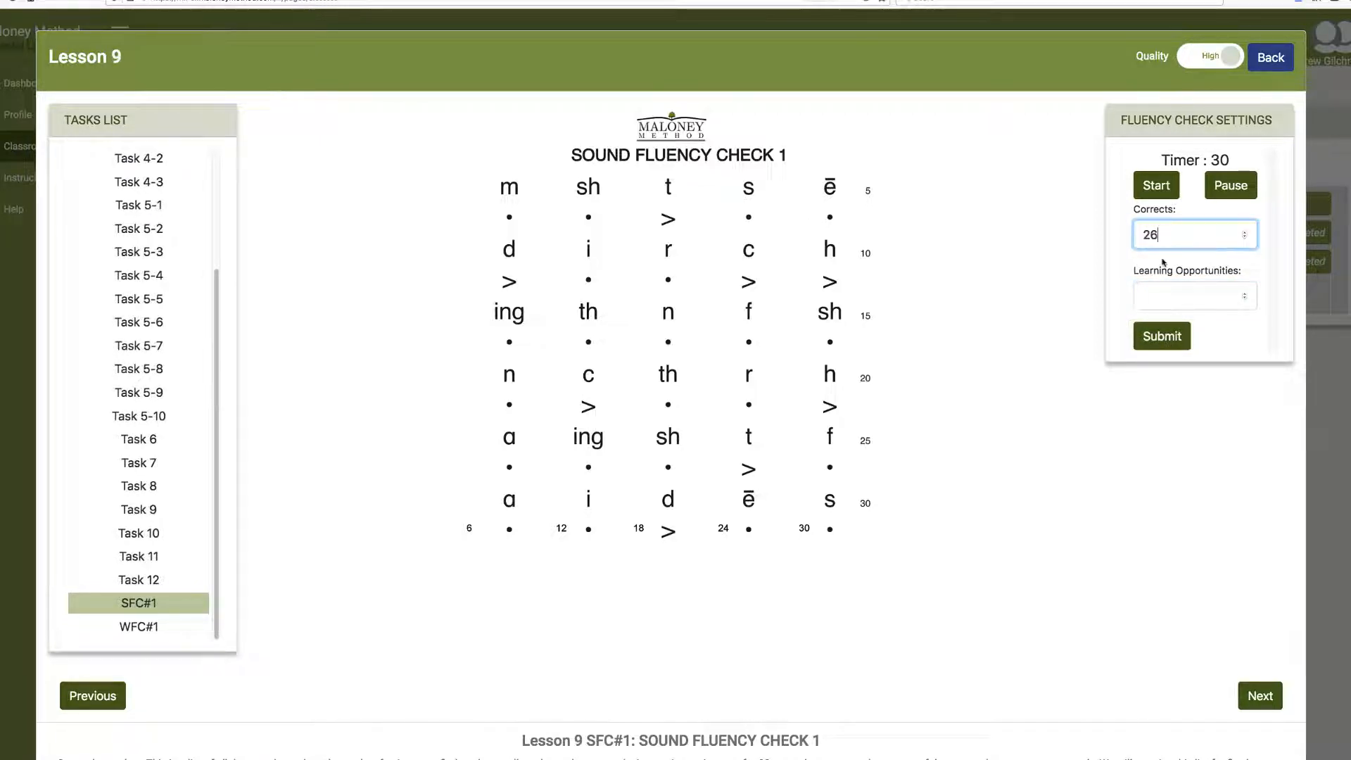
pyautogui.write('1')
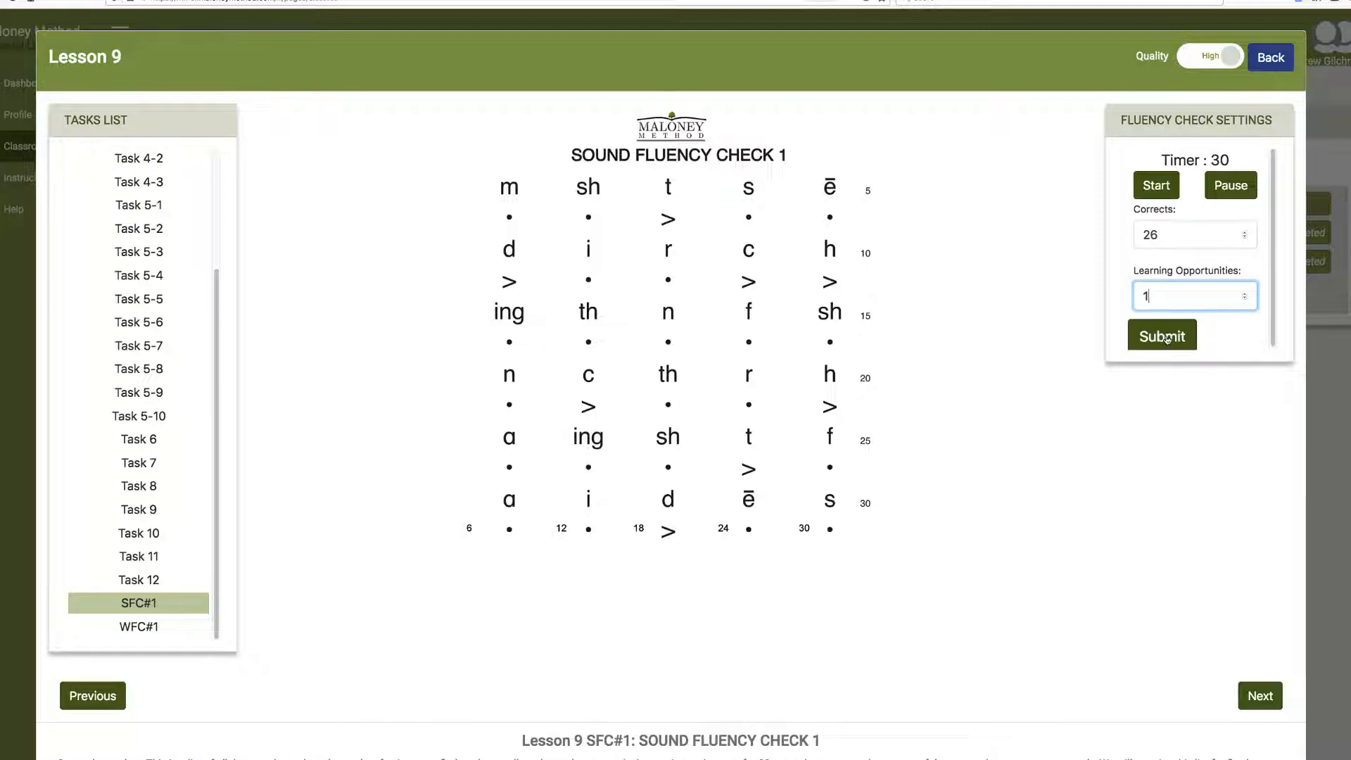
pyautogui.click(1161, 335)
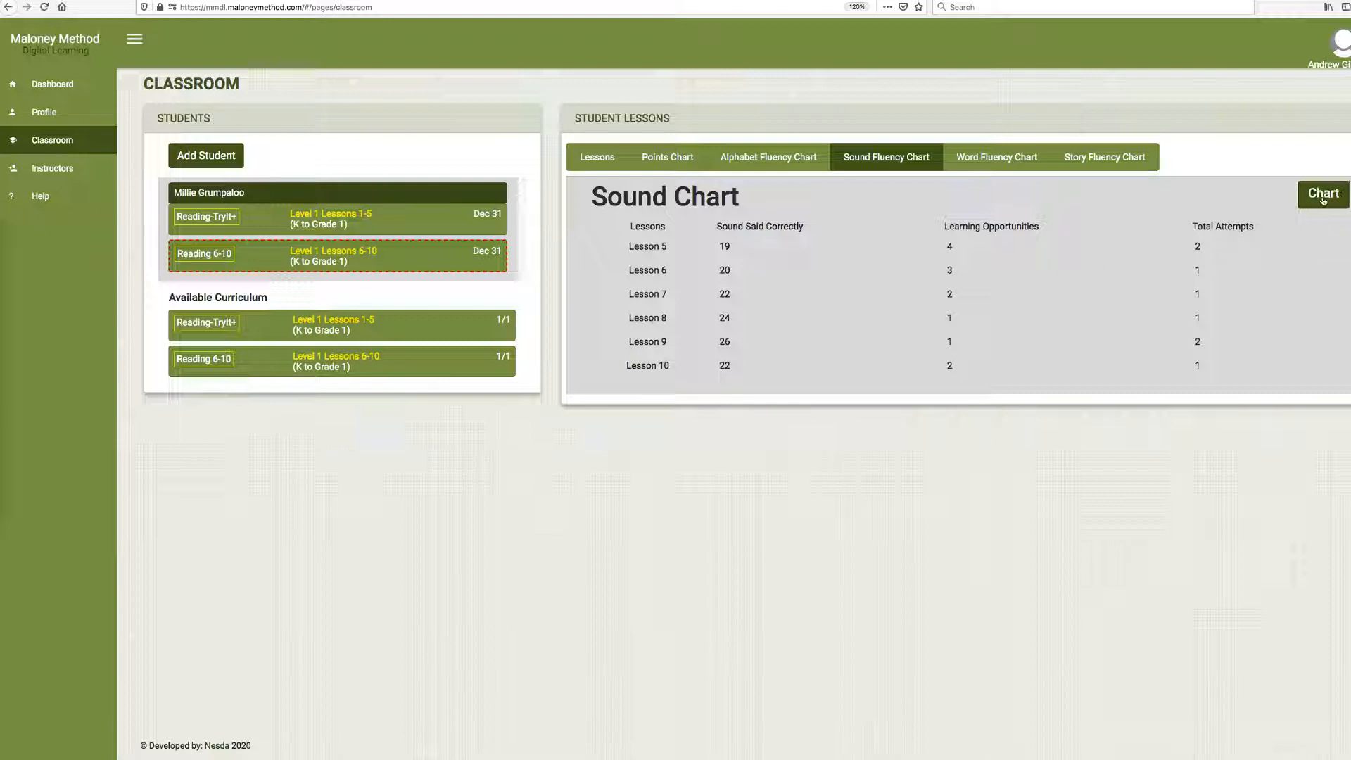
# Show the Sound Fluency Chart plotting corrects as green circles and learning opportunities in red.
pyautogui.click(1322, 193)
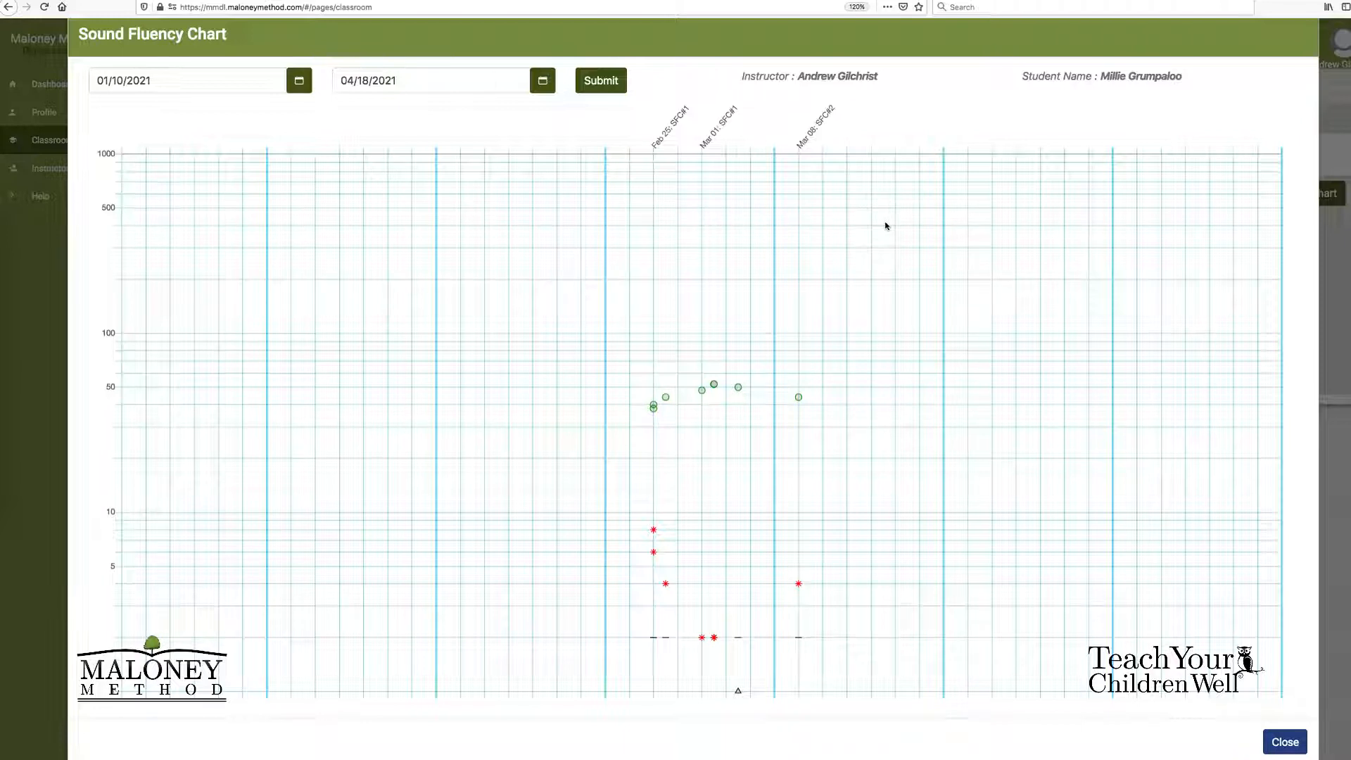
pyautogui.moveTo(666, 458)
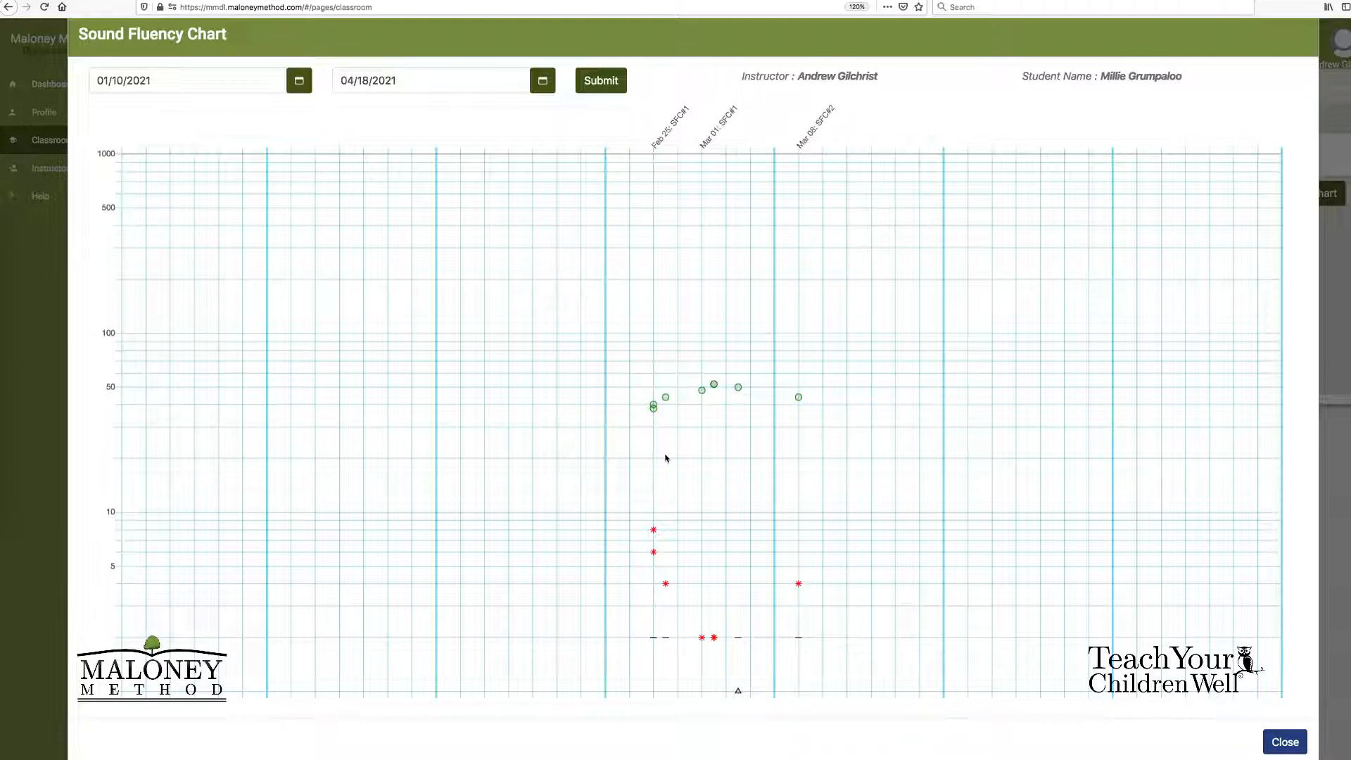
pyautogui.moveTo(653, 405)
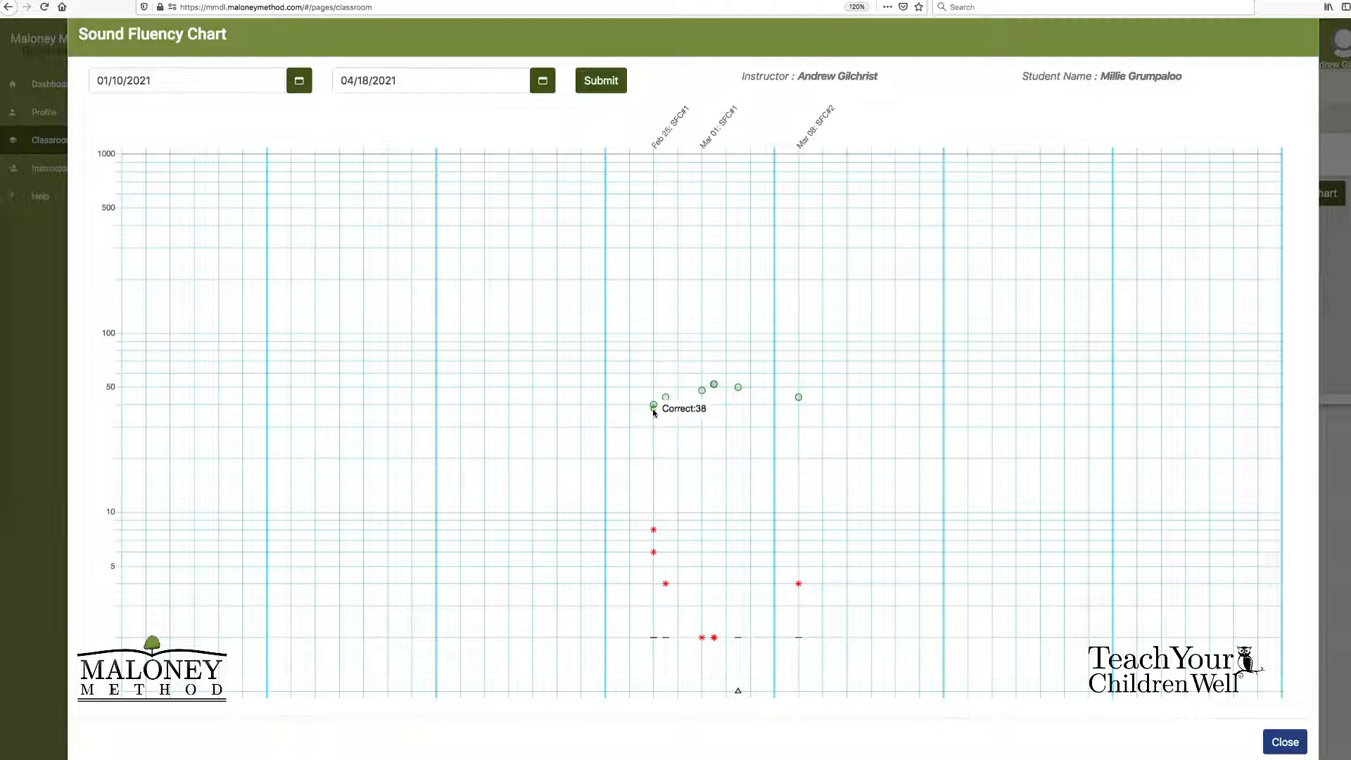
pyautogui.moveTo(673, 458)
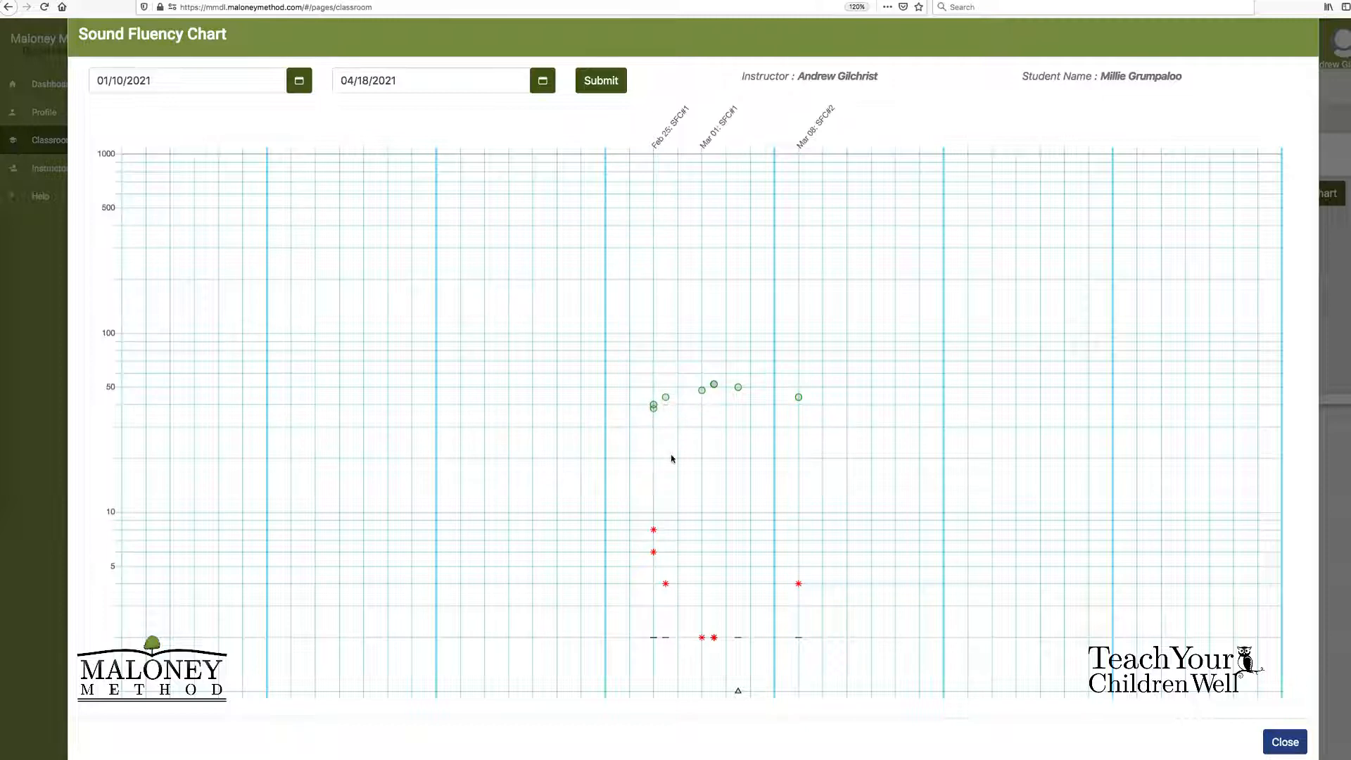
pyautogui.moveTo(653, 529)
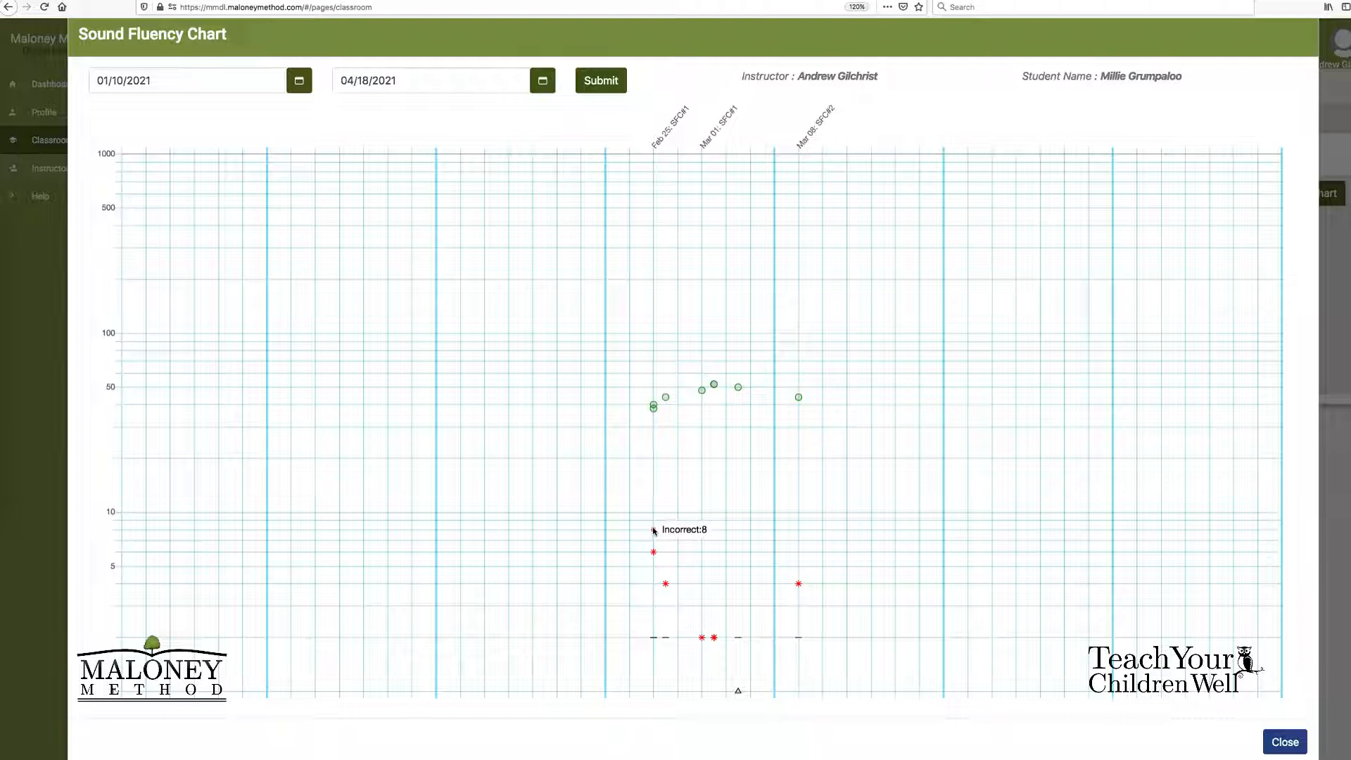
pyautogui.moveTo(663, 418)
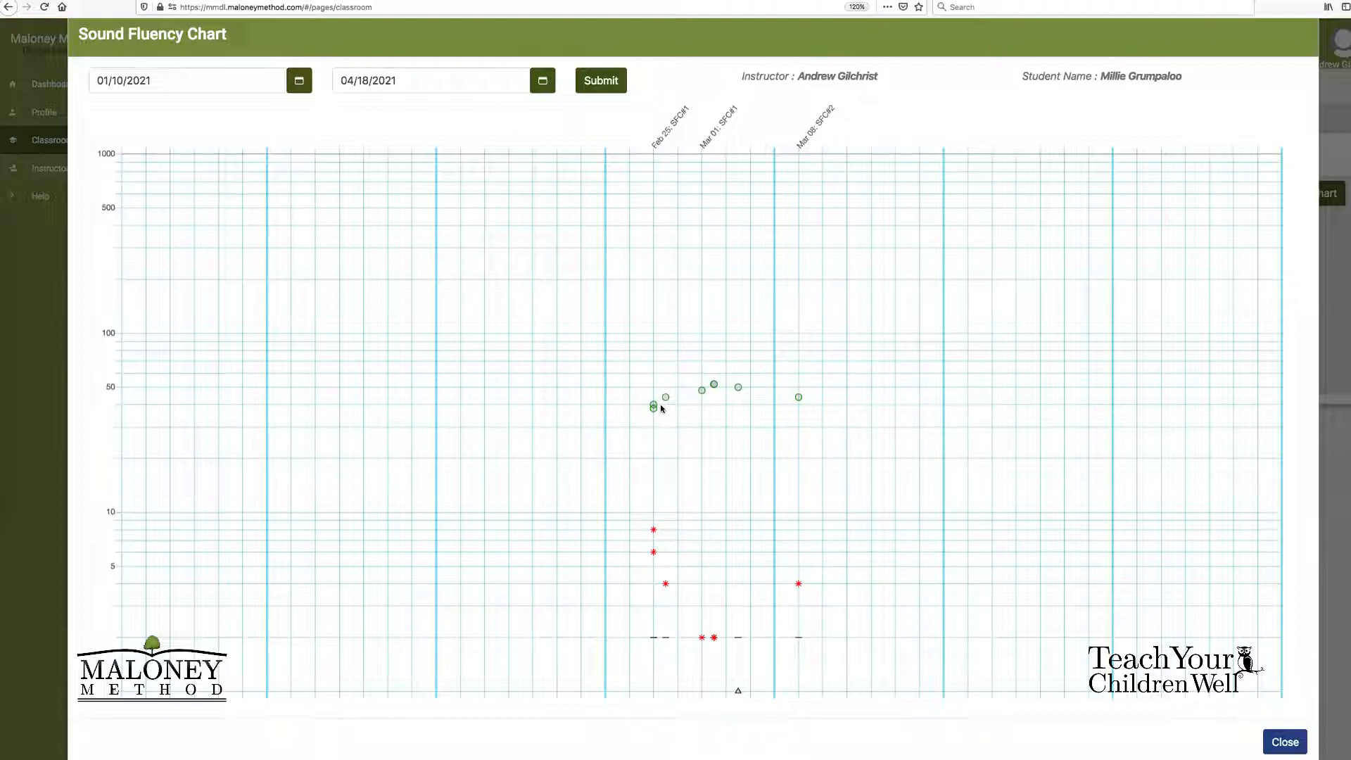
pyautogui.moveTo(651, 406)
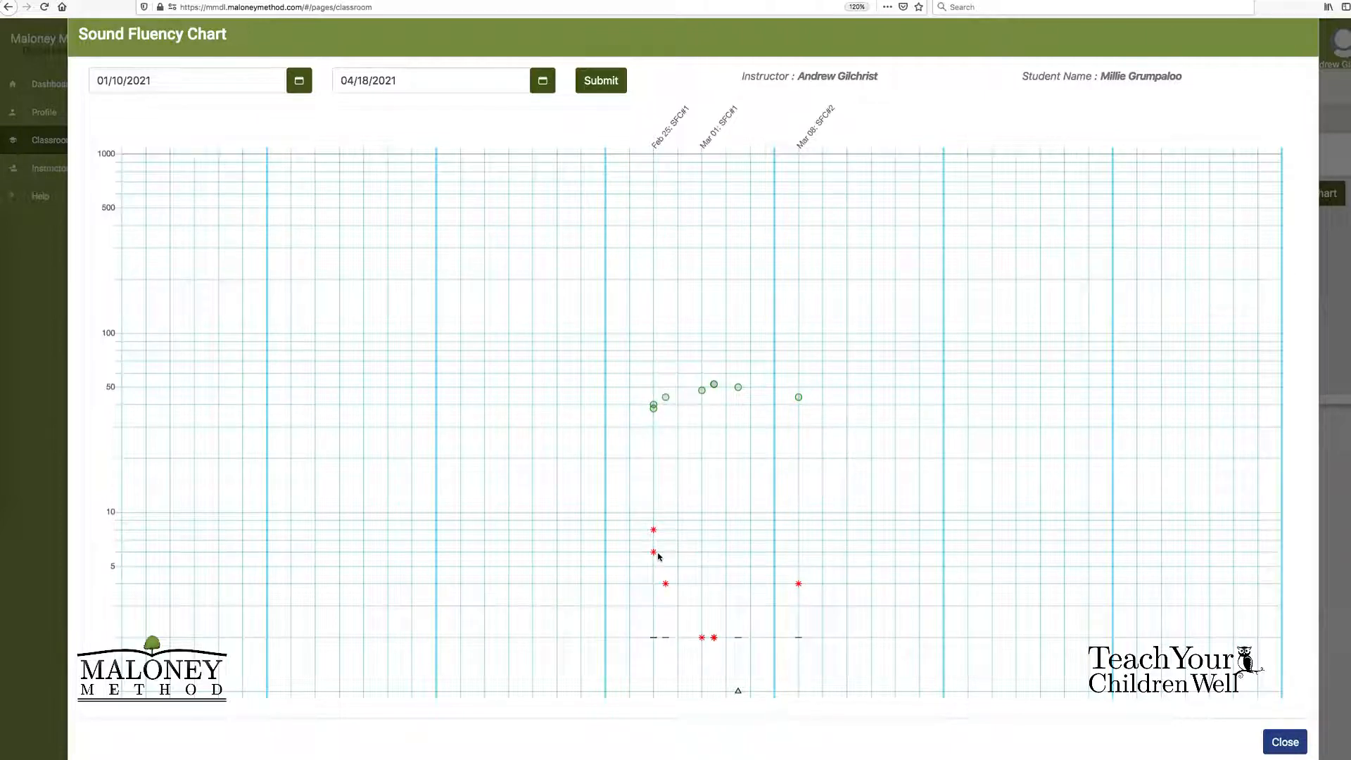
pyautogui.moveTo(653, 553)
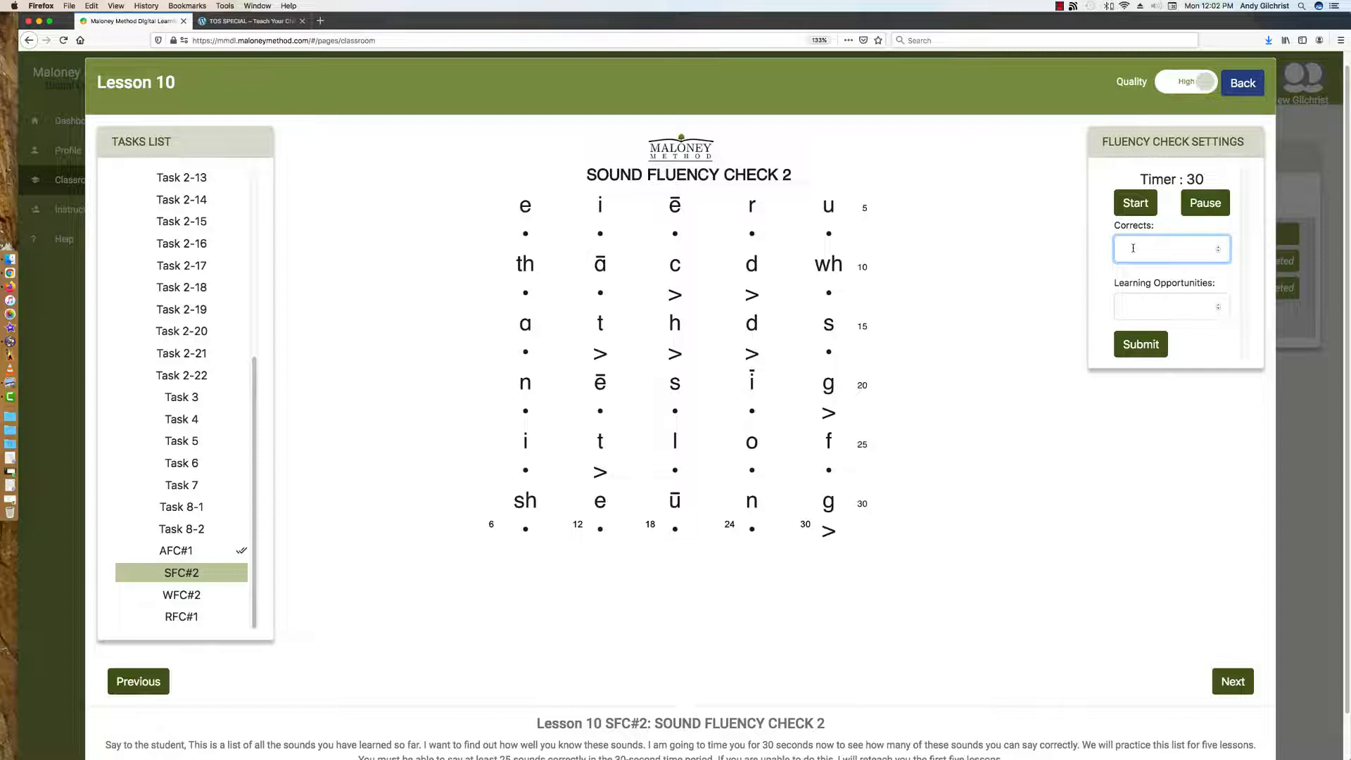
# Submit Lesson 10's Sound Fluency Check 2 with 22 correct and 2 learning opportunities, marked complete.
pyautogui.write('22')
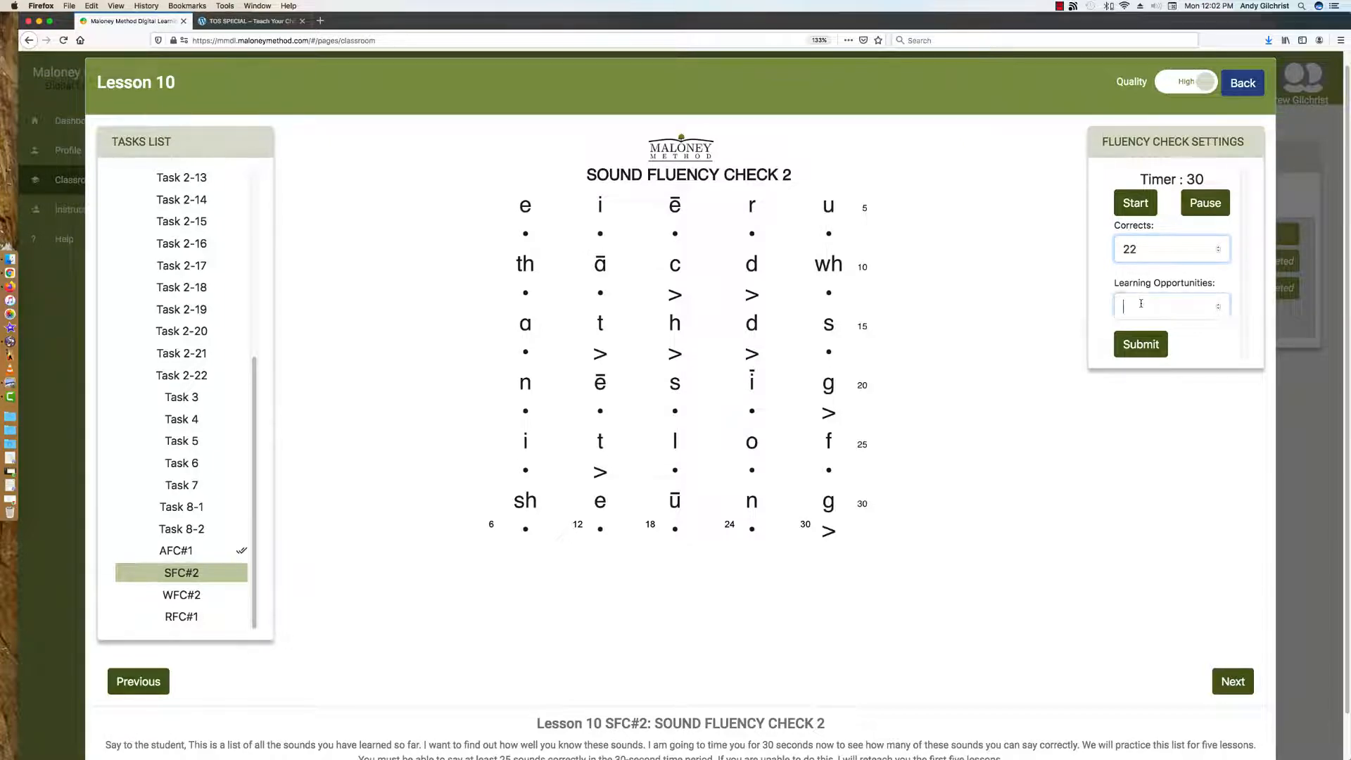
pyautogui.write('2')
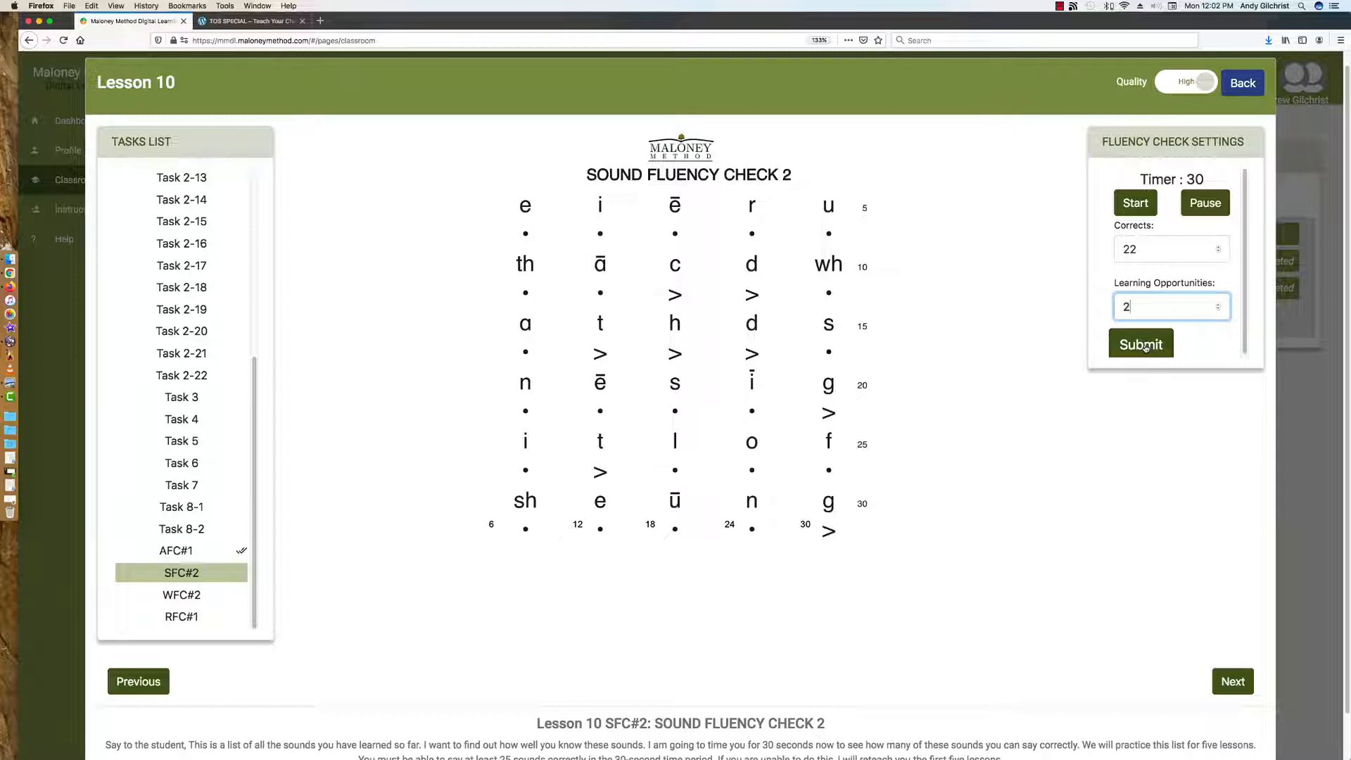
pyautogui.click(1141, 343)
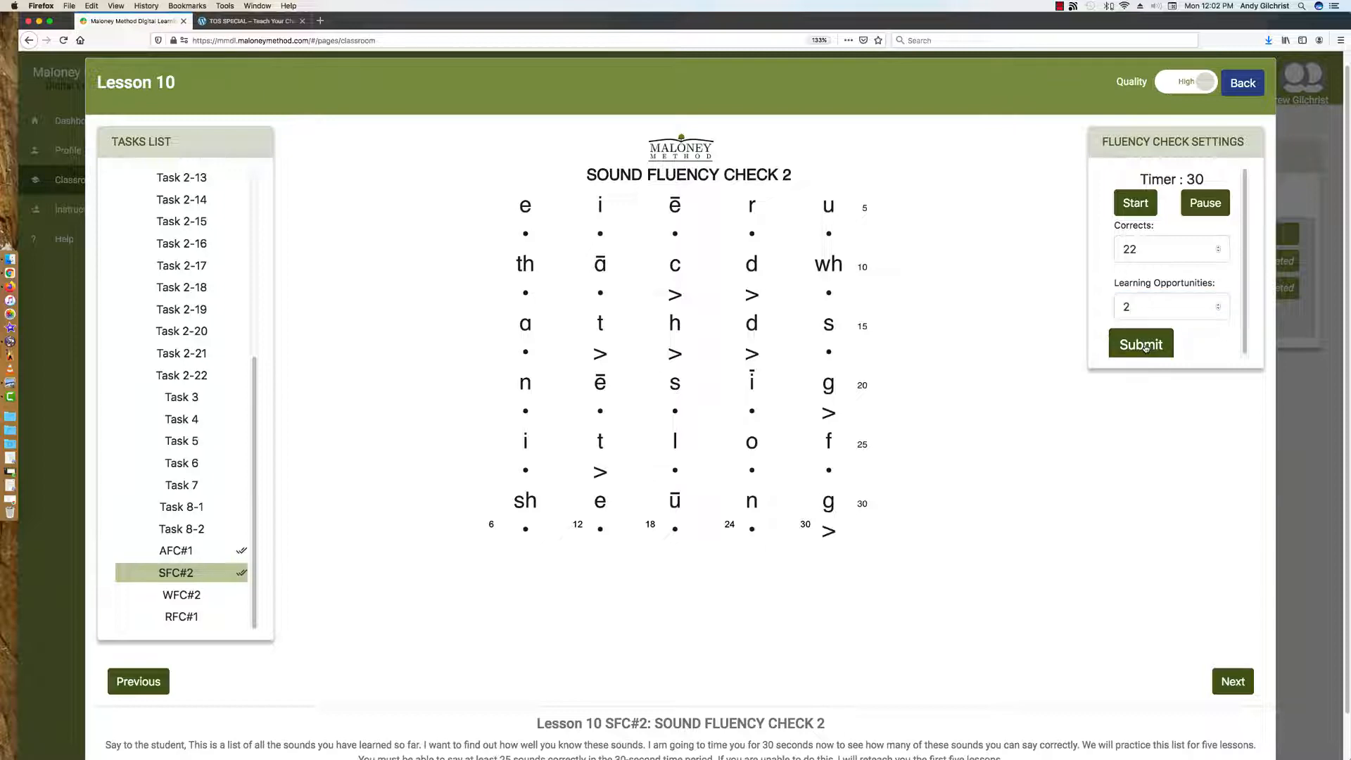
pyautogui.click(1138, 343)
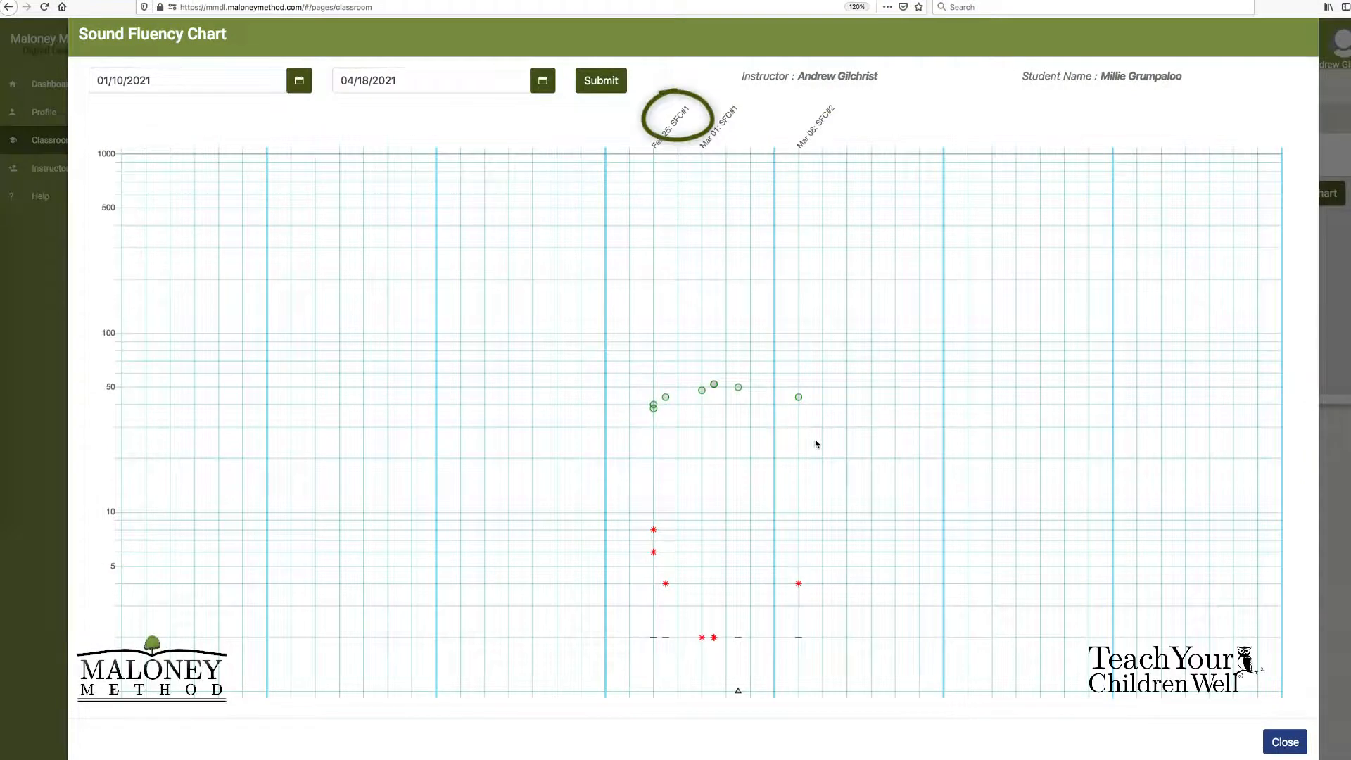
pyautogui.moveTo(721, 182)
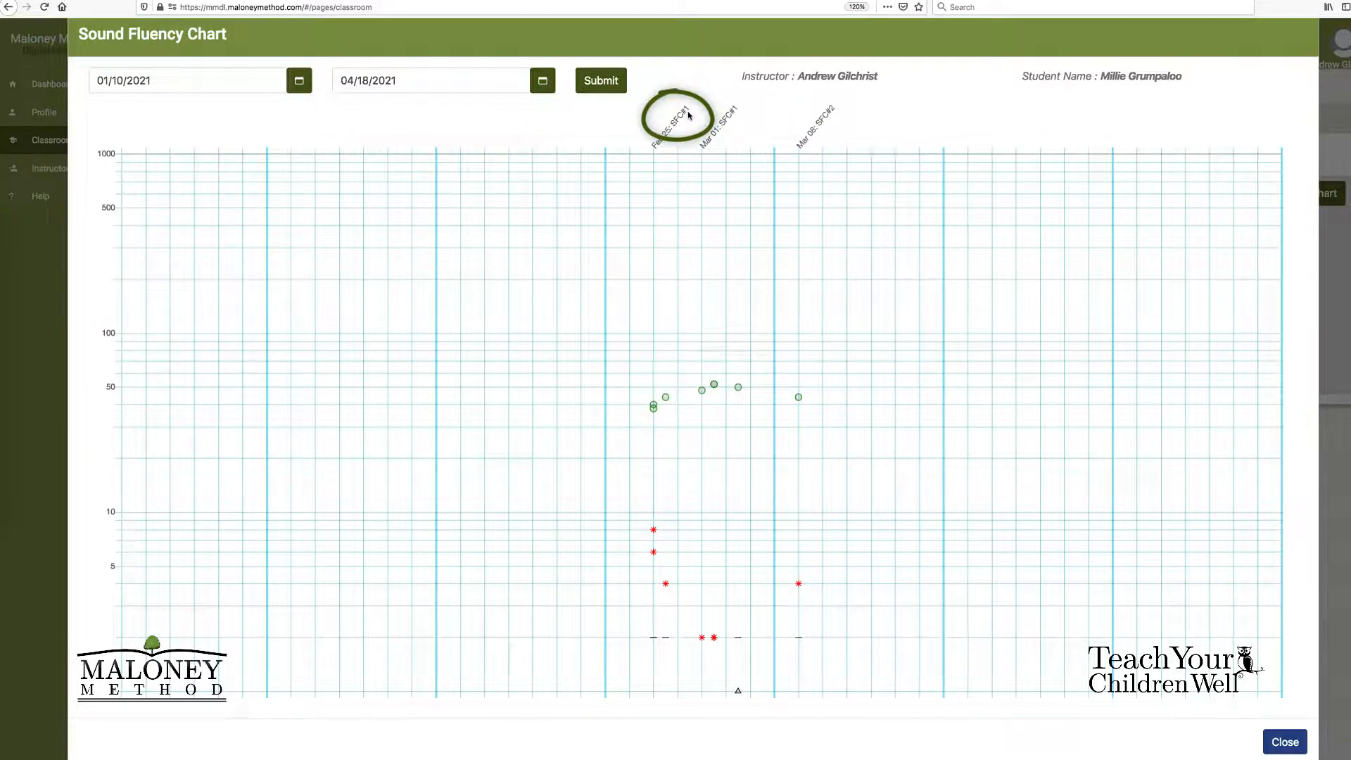
pyautogui.moveTo(714, 188)
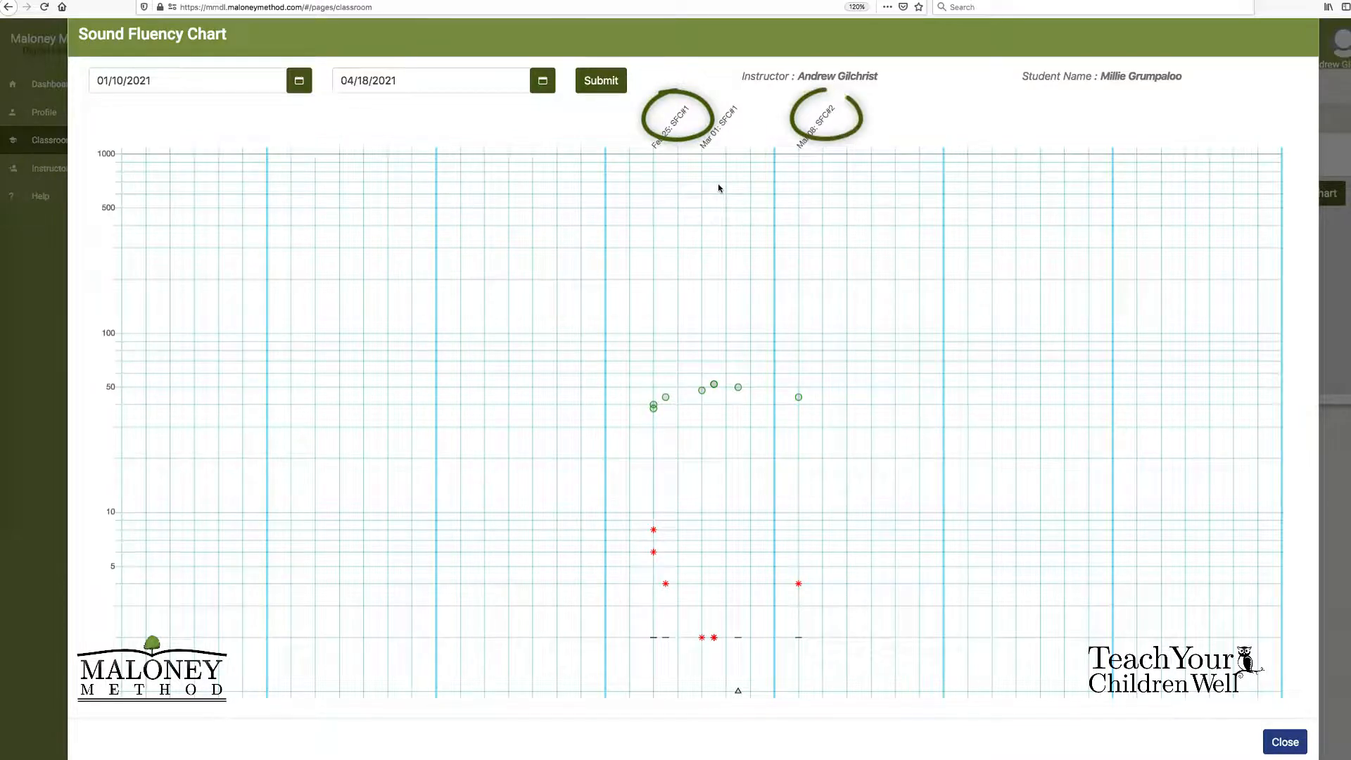
pyautogui.moveTo(844, 161)
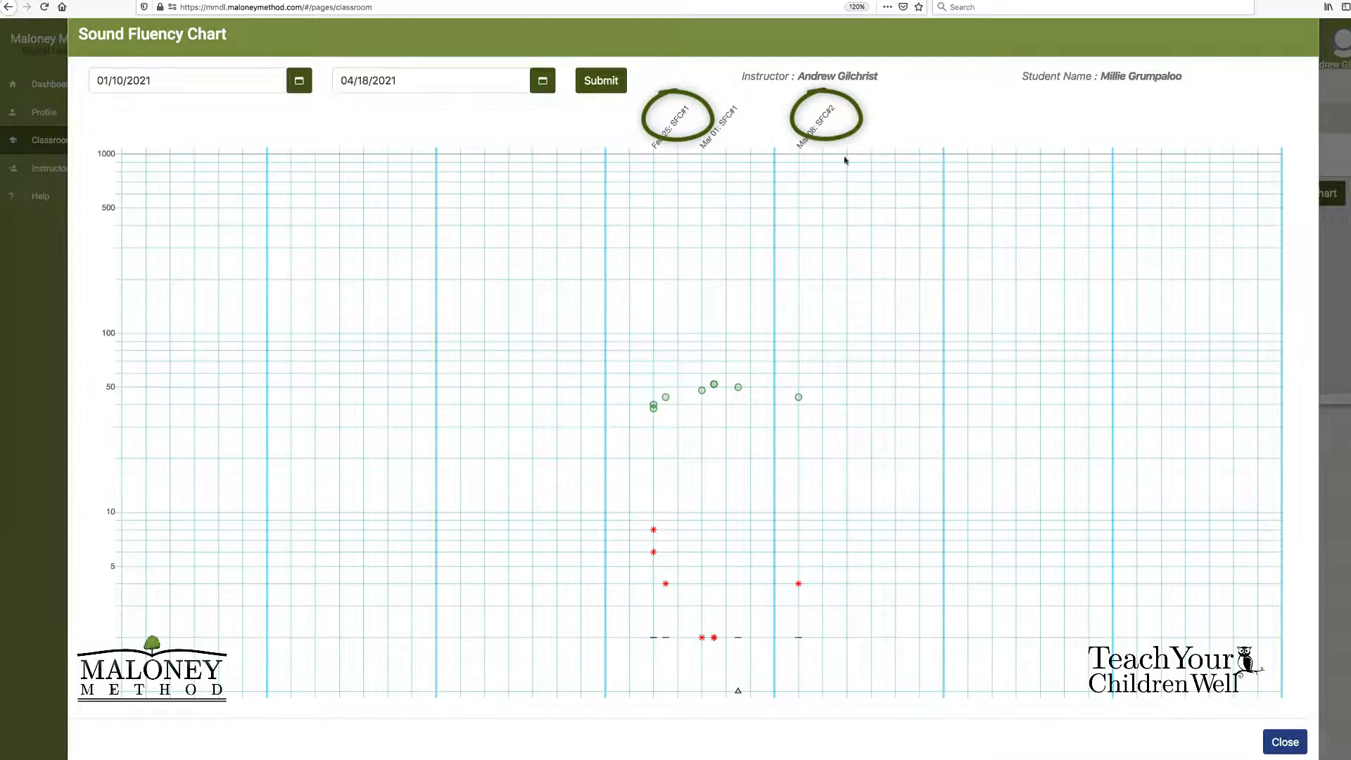
pyautogui.moveTo(828, 126)
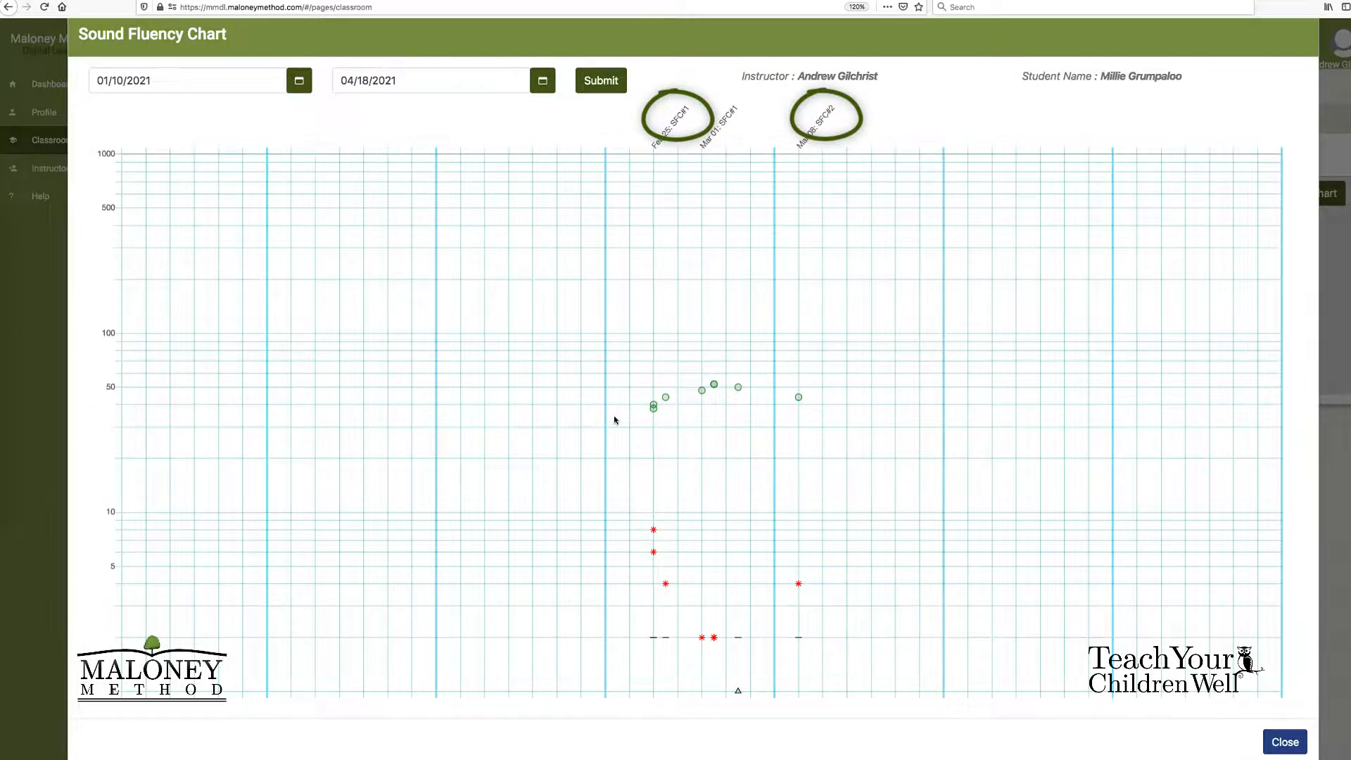
pyautogui.moveTo(738, 401)
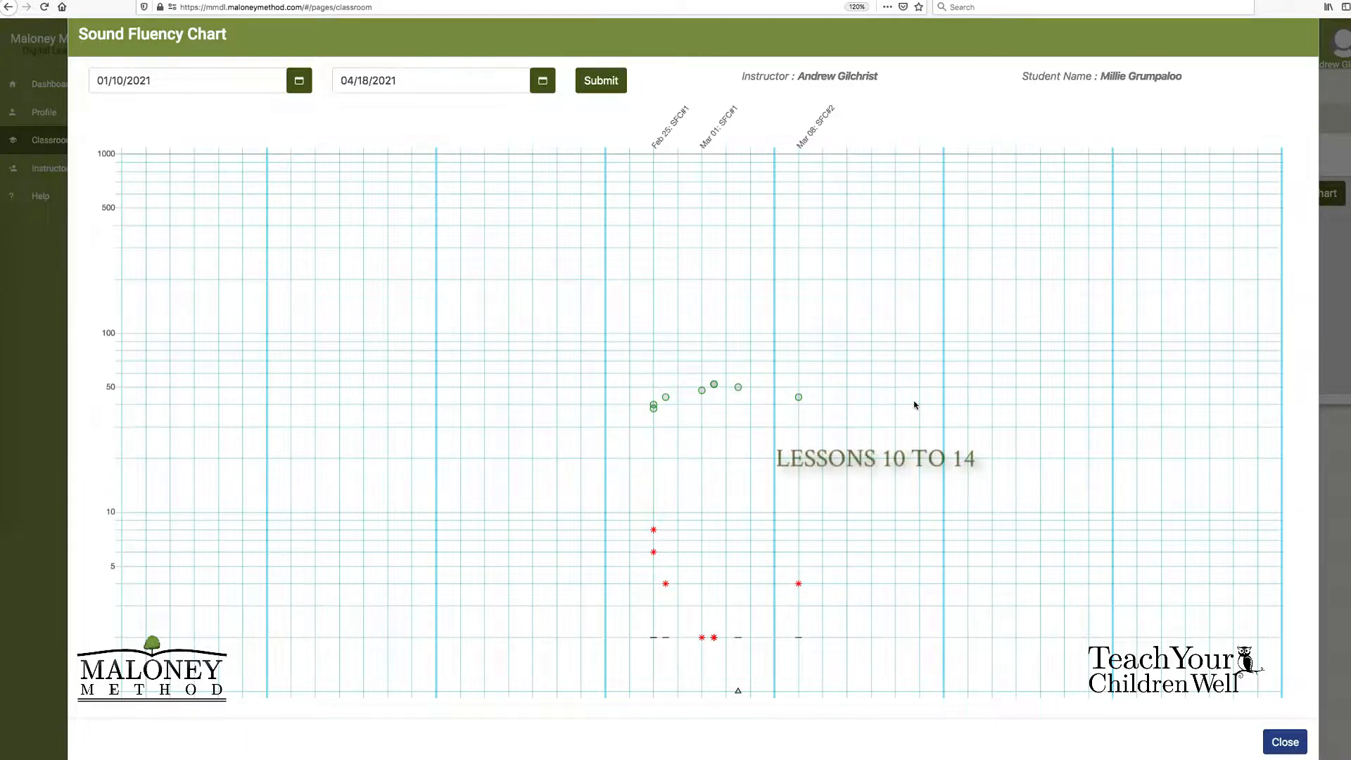
pyautogui.moveTo(902, 328)
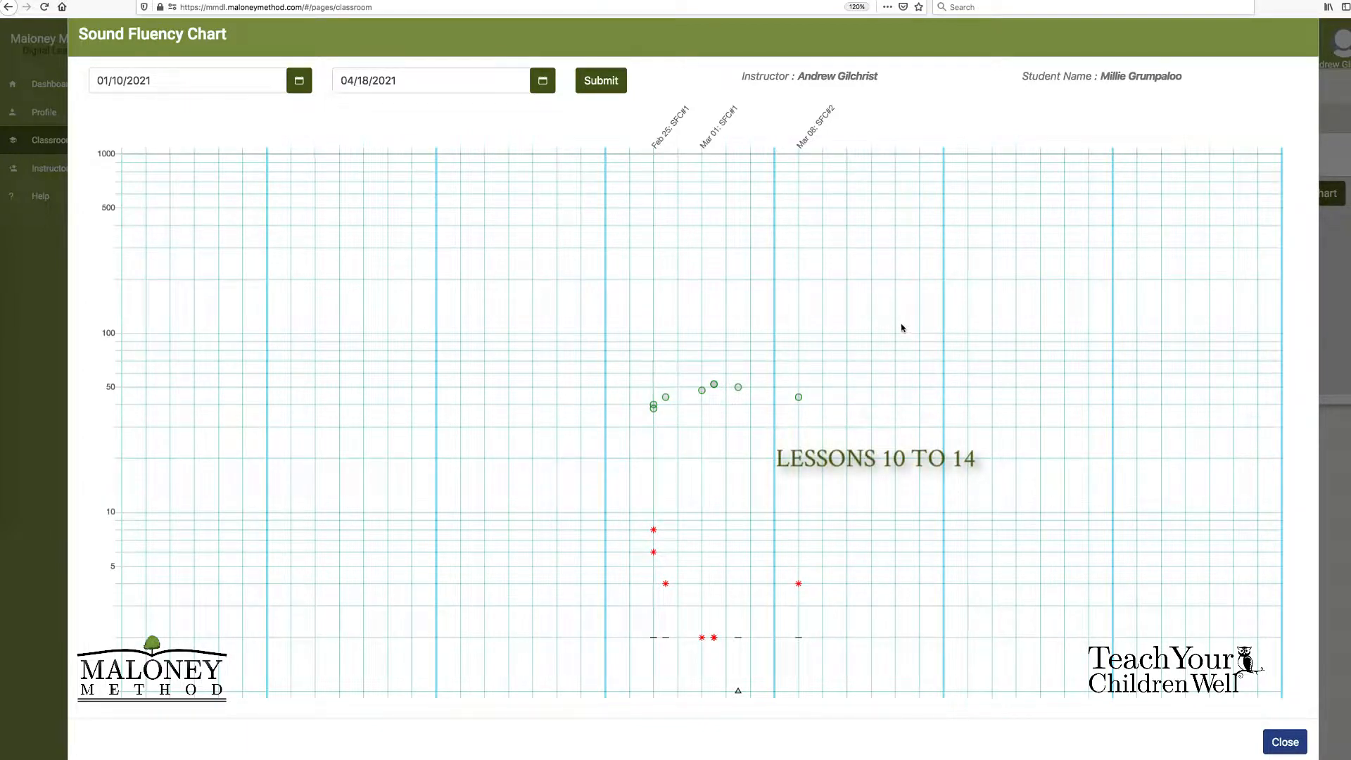